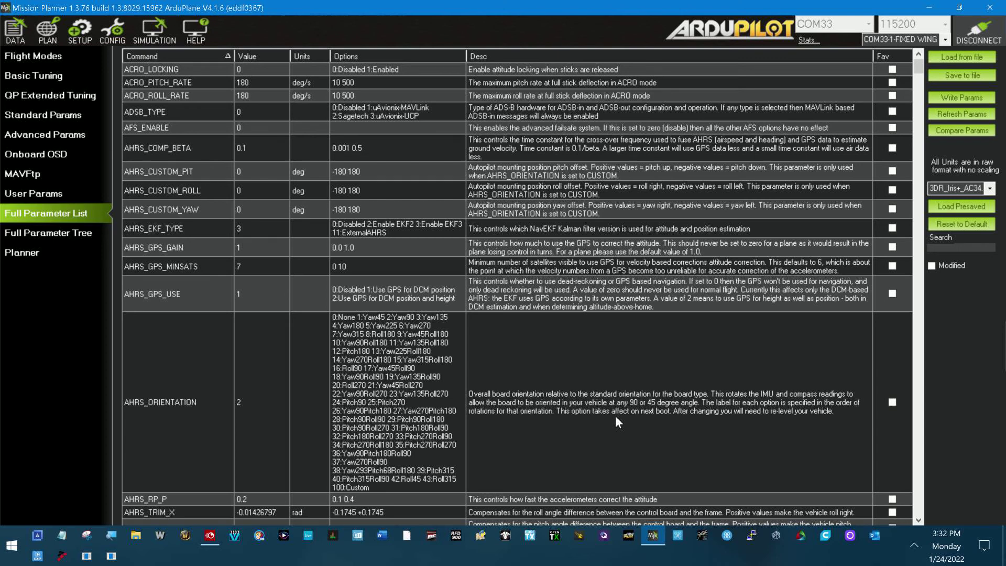
Scroll to ARMING_REQUIRE and change its value from 2 to 0.
click(961, 245)
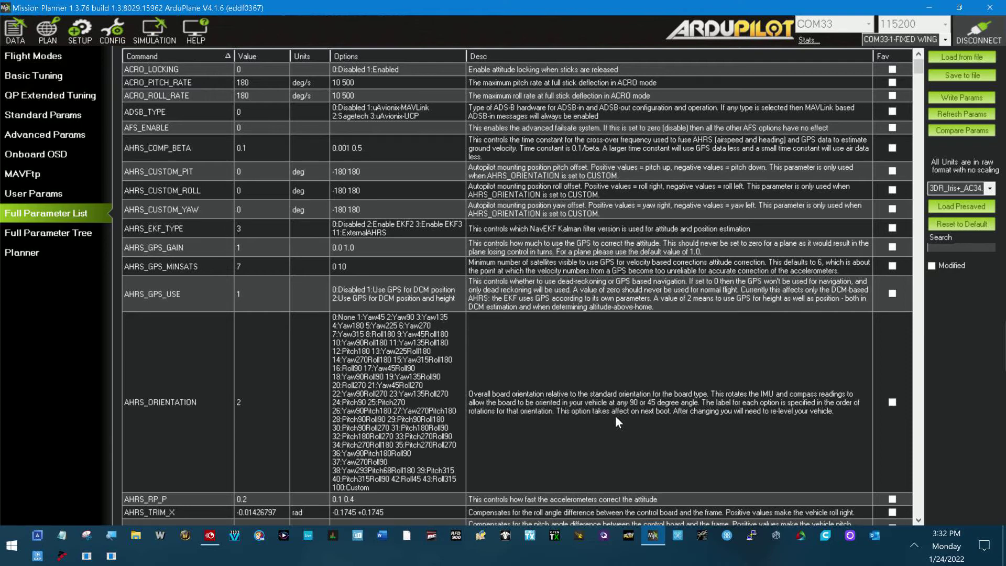
mouse_move(613, 424)
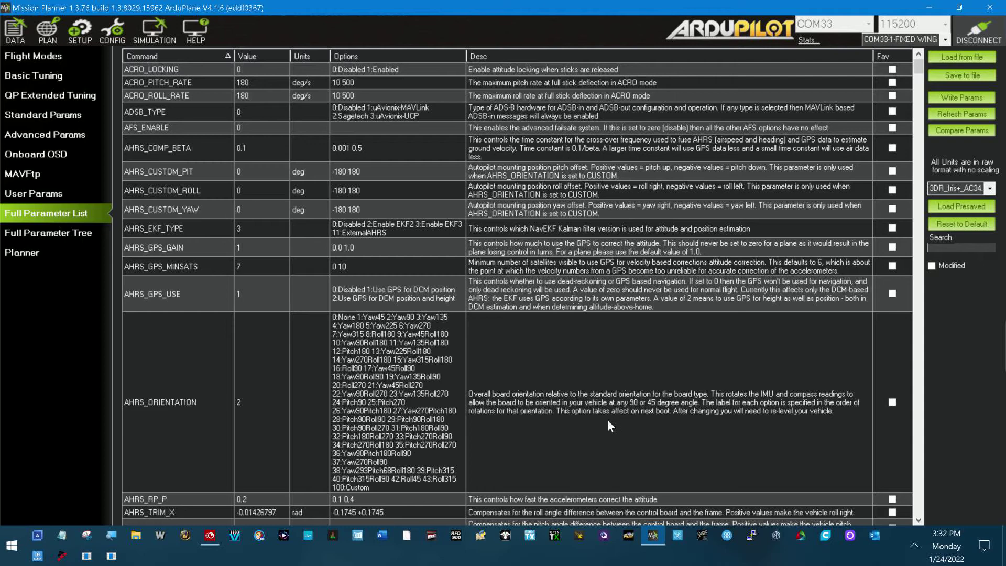
mouse_move(603, 428)
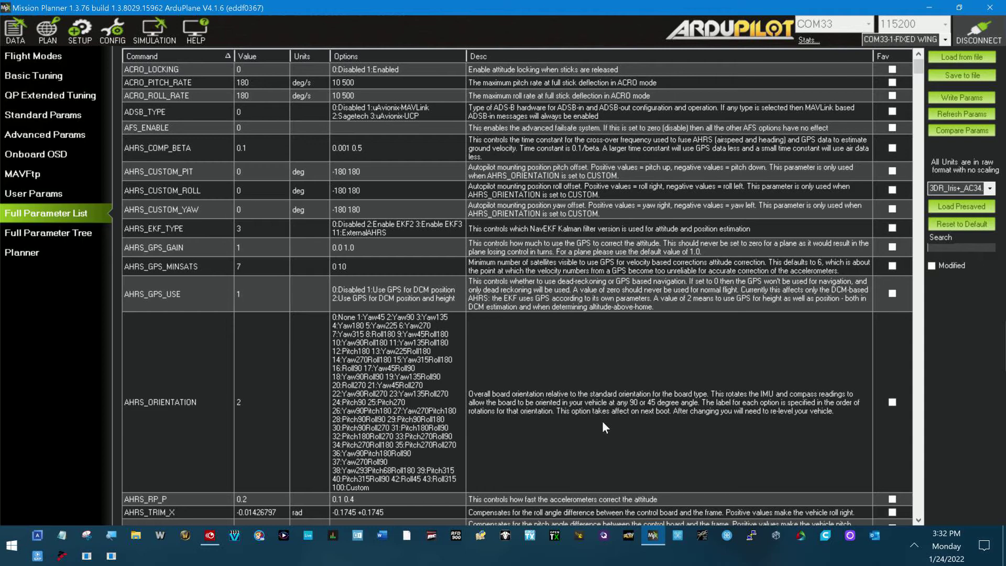
mouse_move(594, 423)
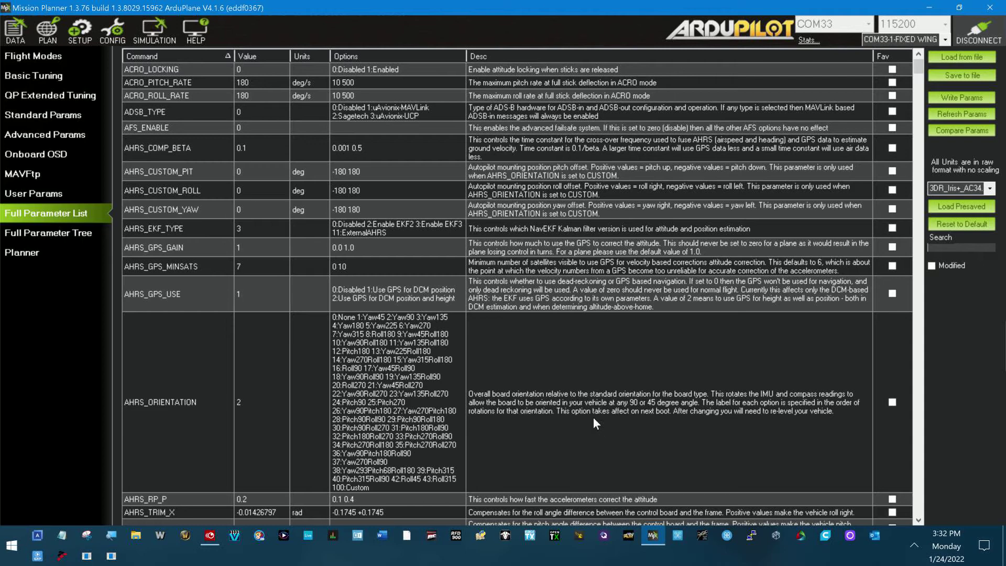
mouse_move(544, 416)
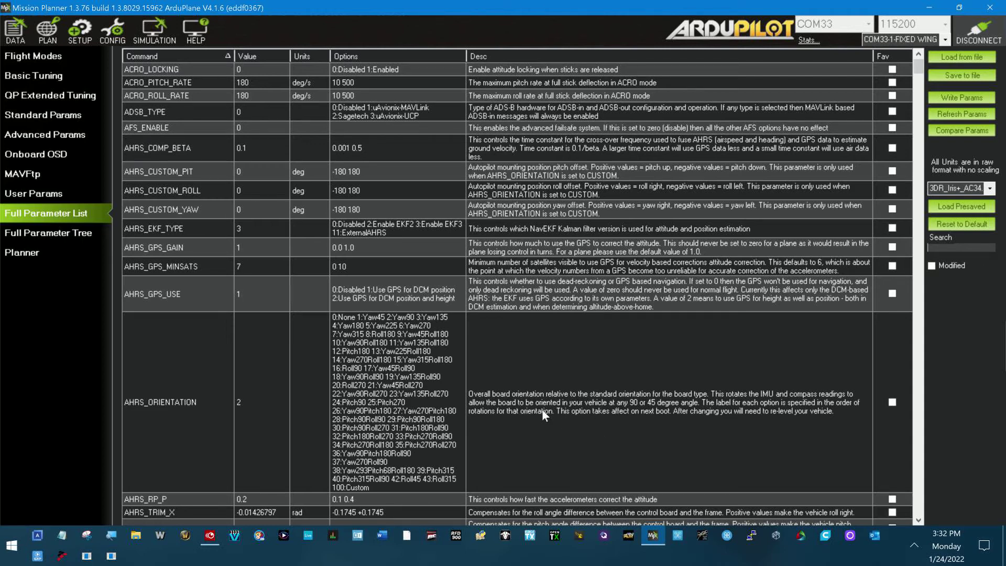
mouse_move(274, 369)
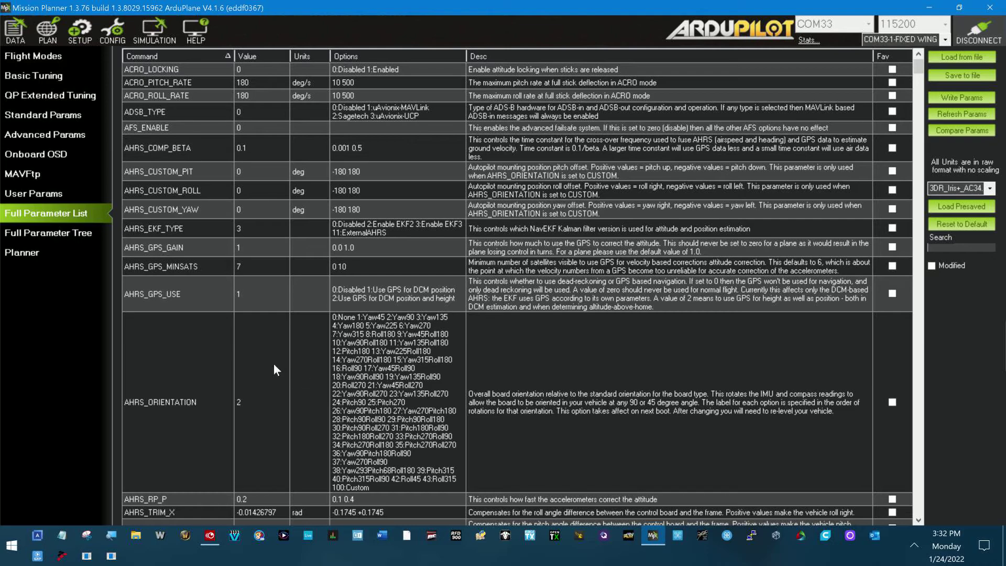
scroll(down, 3)
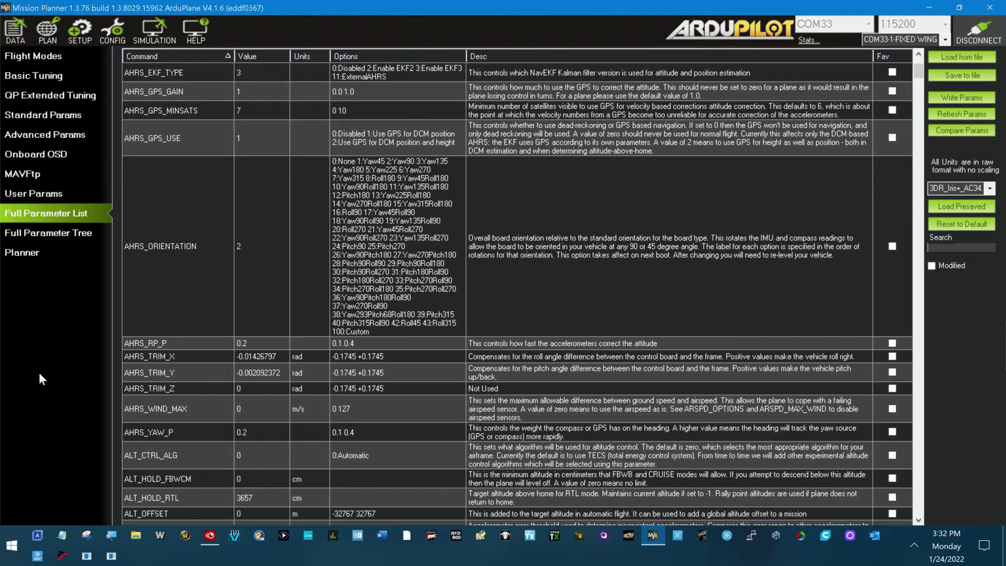
mouse_move(231, 356)
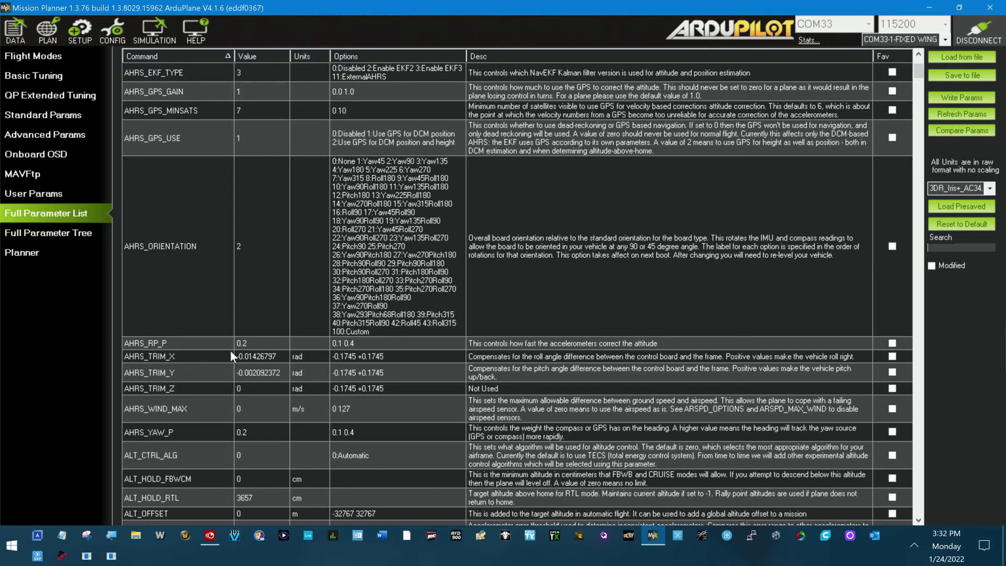
scroll(down, 3)
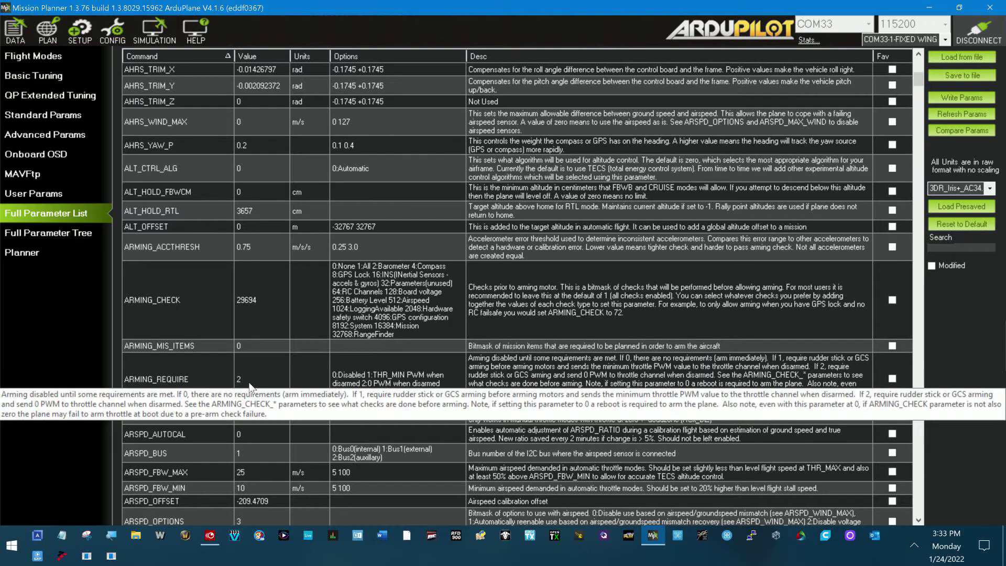
click(261, 379)
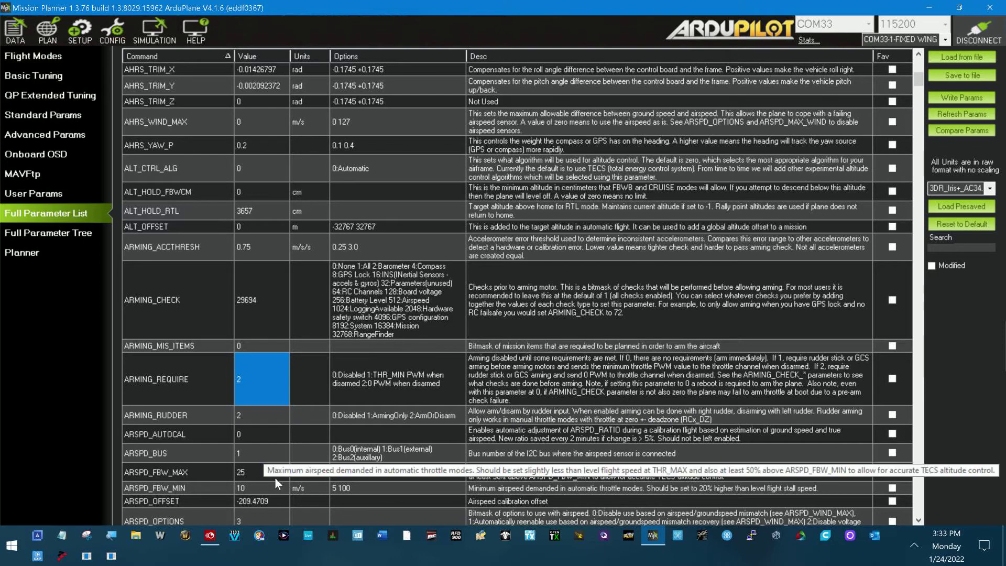
mouse_move(269, 482)
text(0)
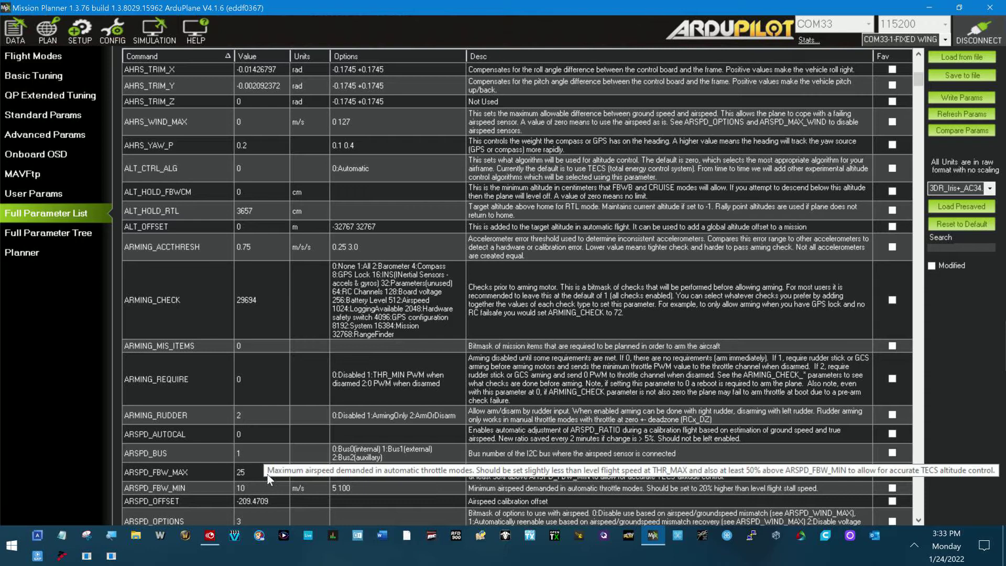
click(260, 378)
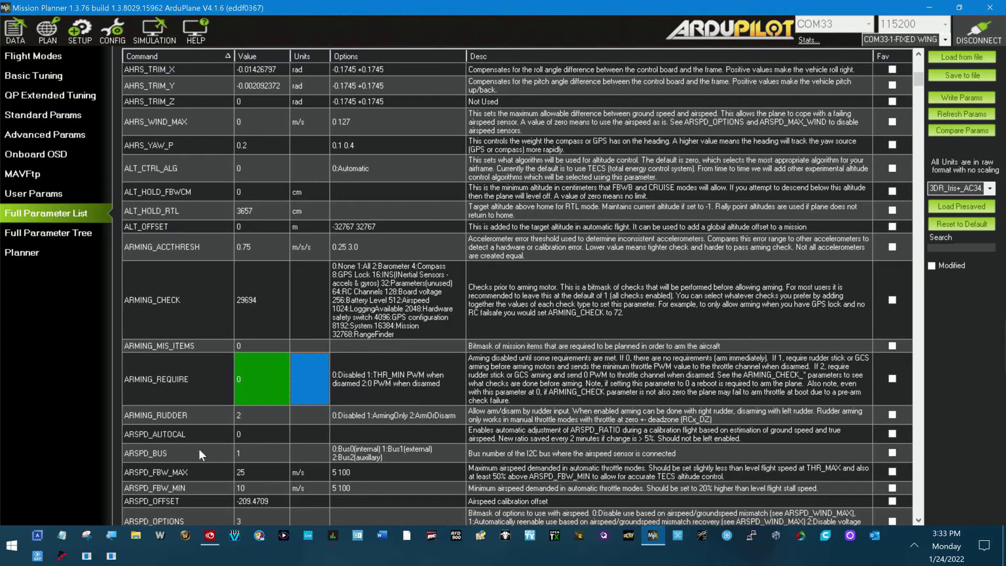
mouse_move(554, 392)
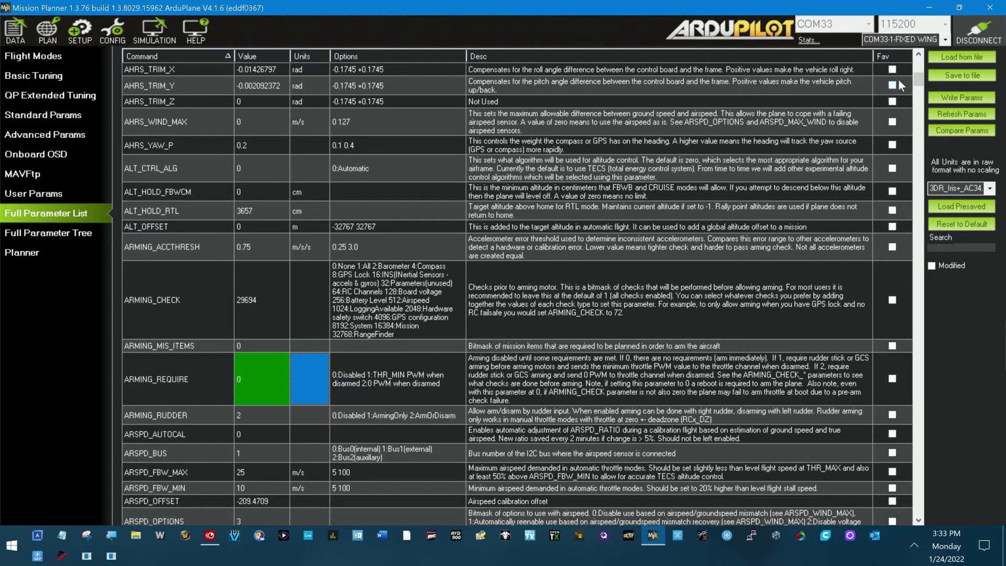
Scroll the parameter list to the INS and GUIDED parameters so INITIAL_MODE is visible.
scroll(down, 3)
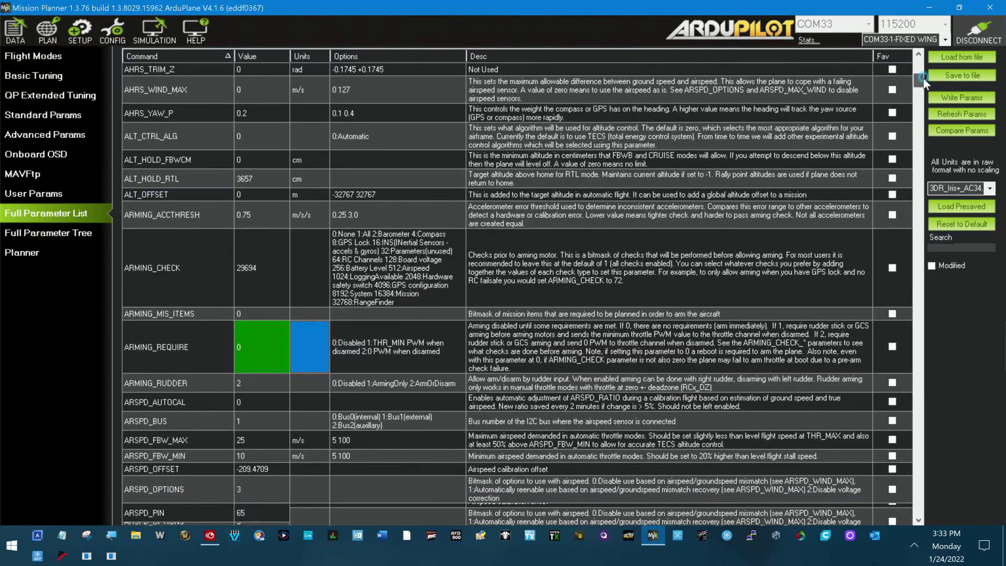
scroll(down, 3)
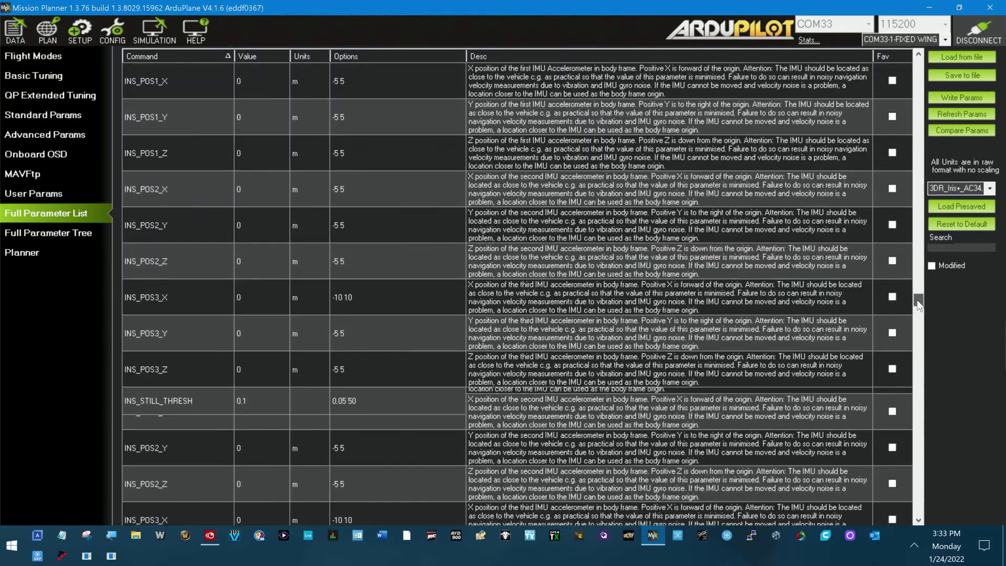
scroll(down, 3)
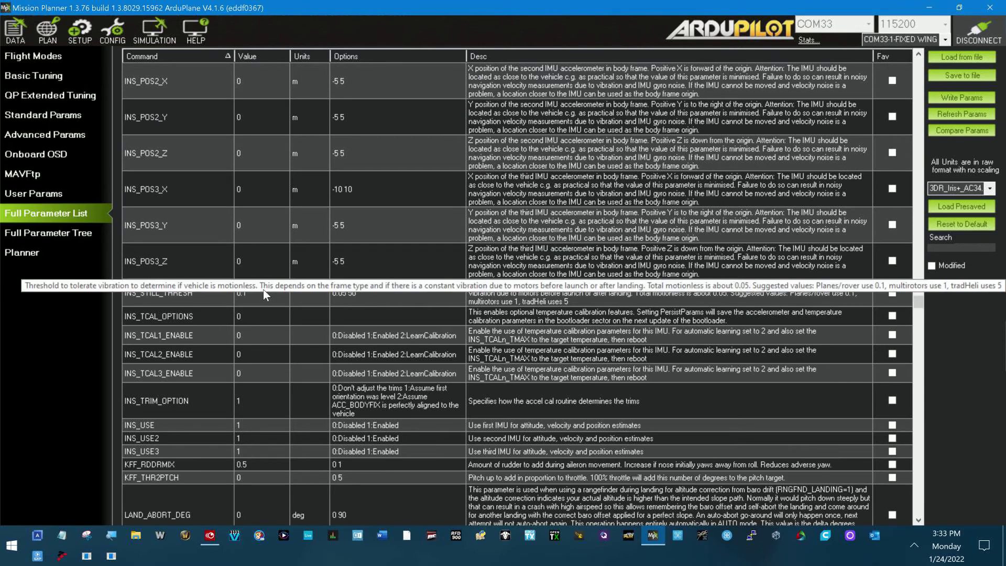
scroll(up, 3)
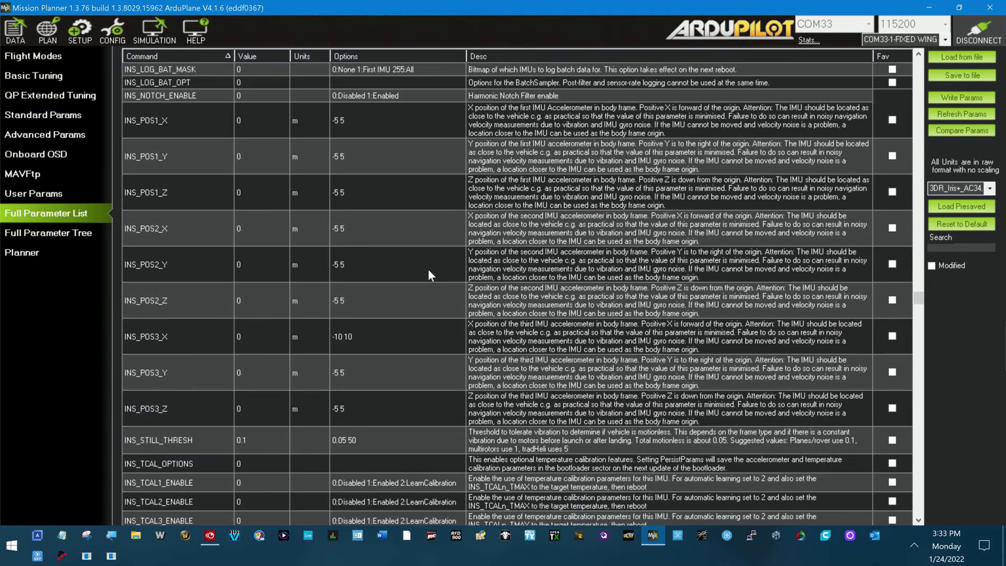
scroll(up, 3)
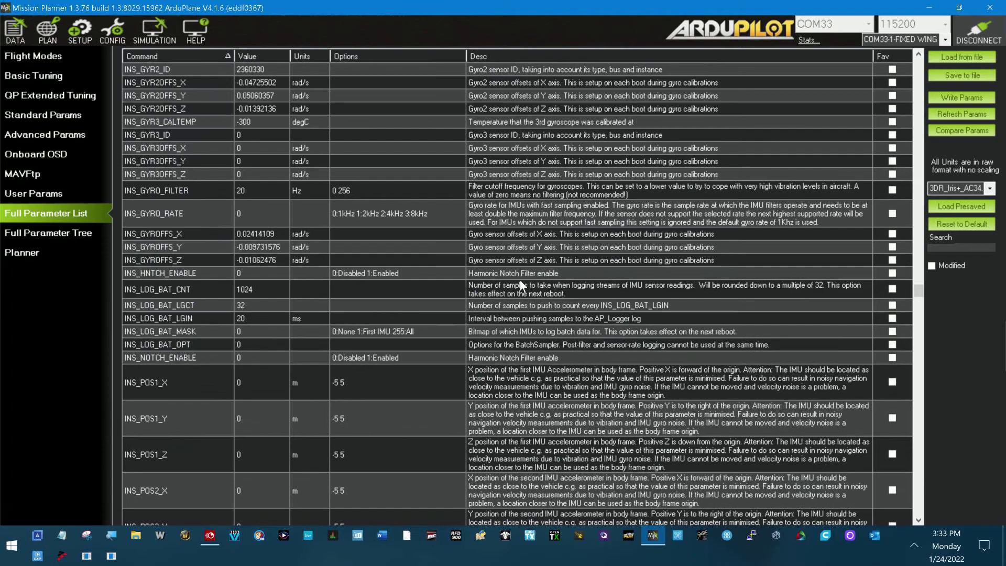
scroll(up, 3)
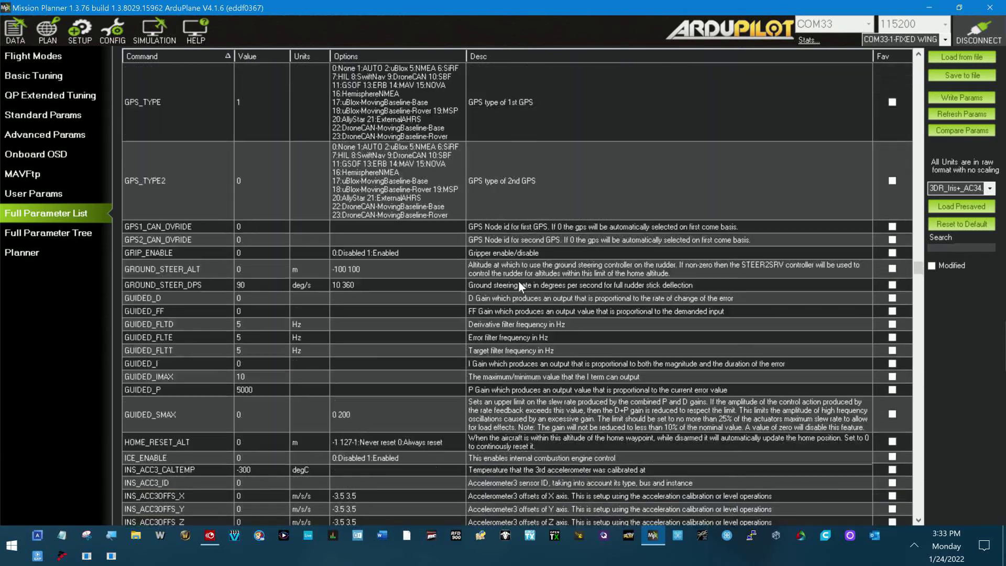
scroll(down, 3)
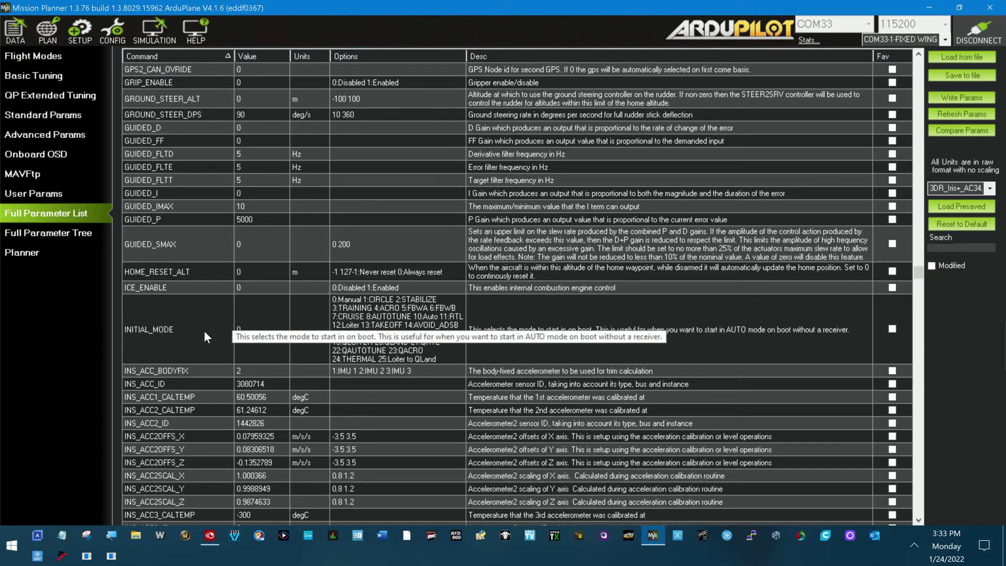
mouse_move(249, 348)
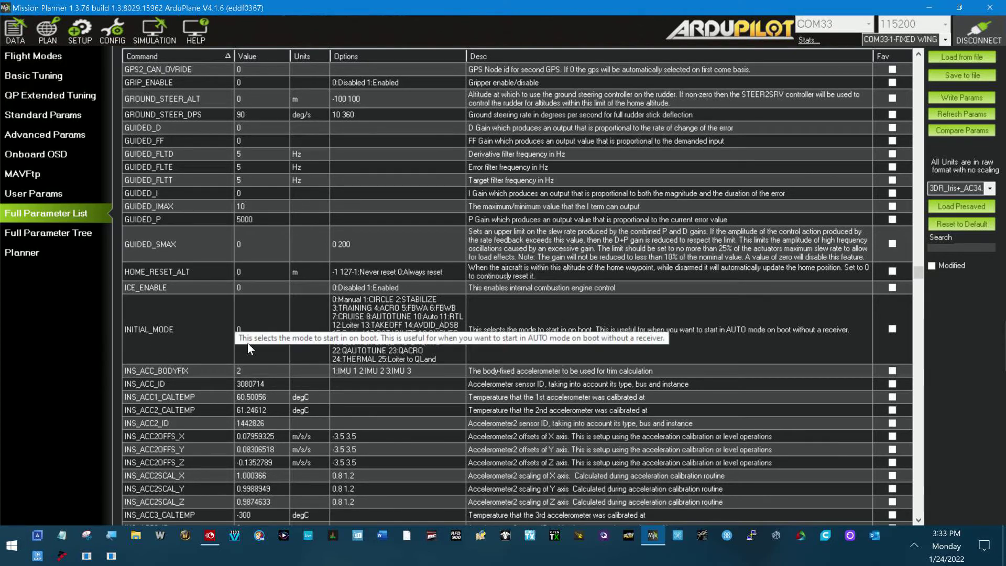
mouse_move(269, 342)
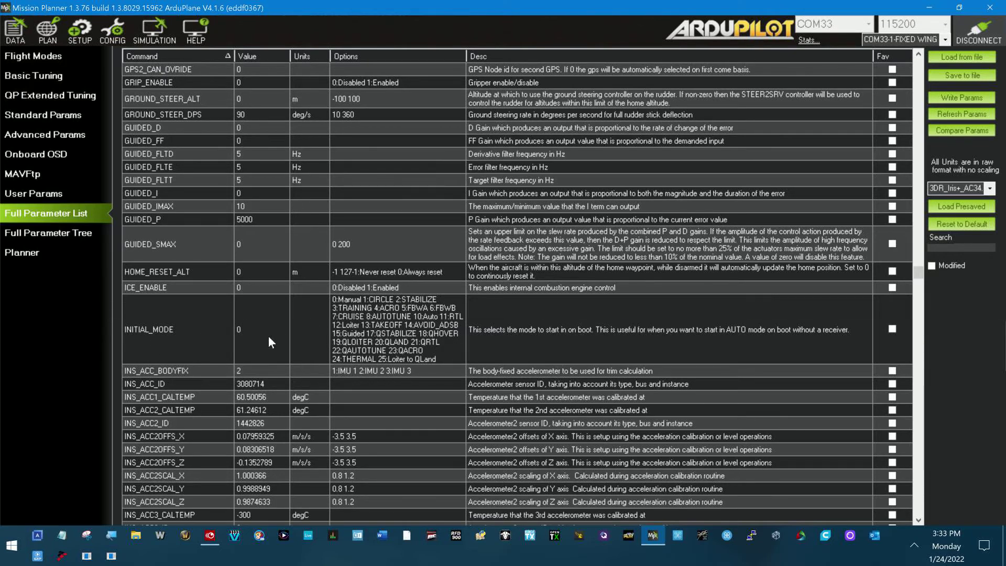
Open INITIAL_MODE's value for editing to confirm it reads 0 (Manual).
click(260, 329)
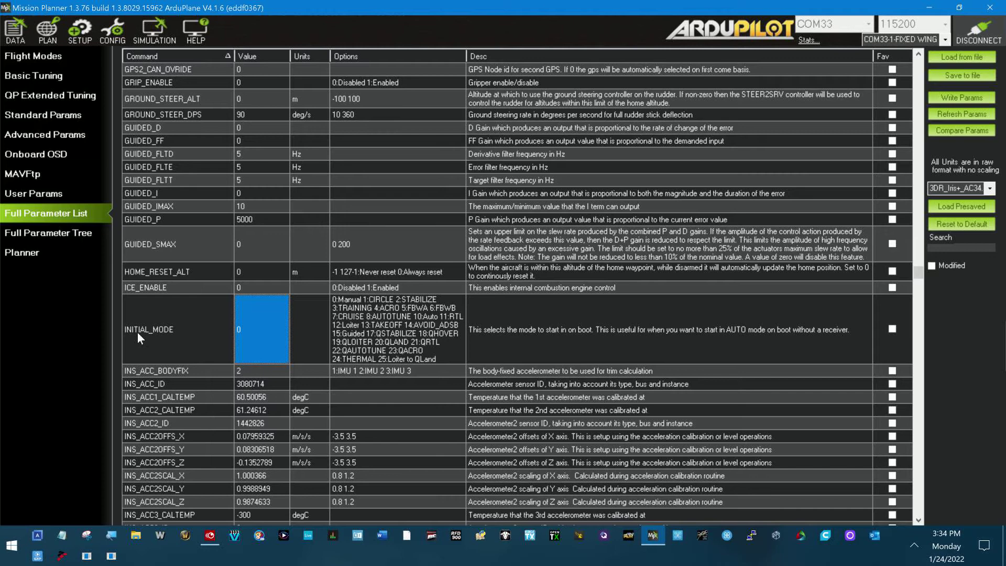
mouse_move(280, 344)
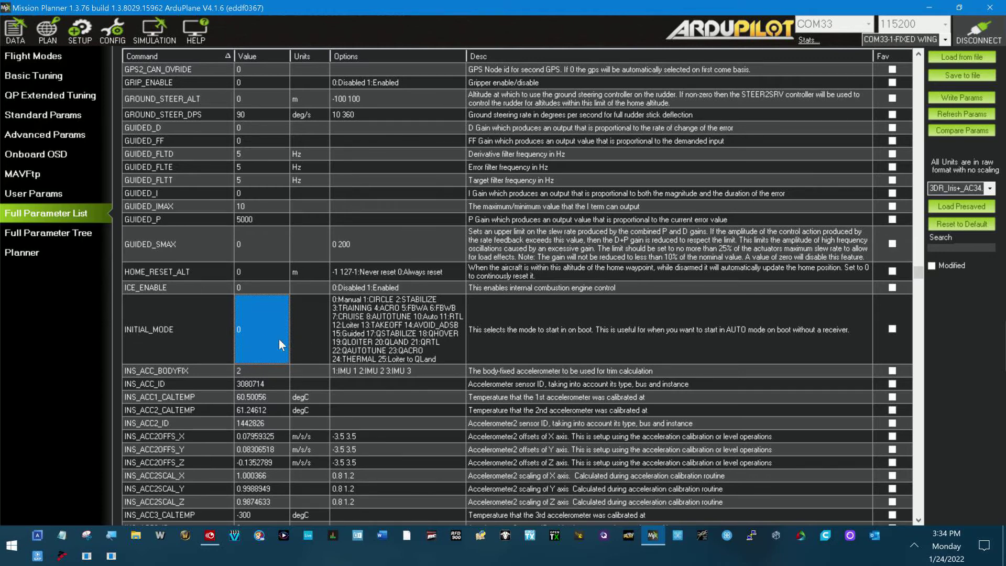
mouse_move(248, 336)
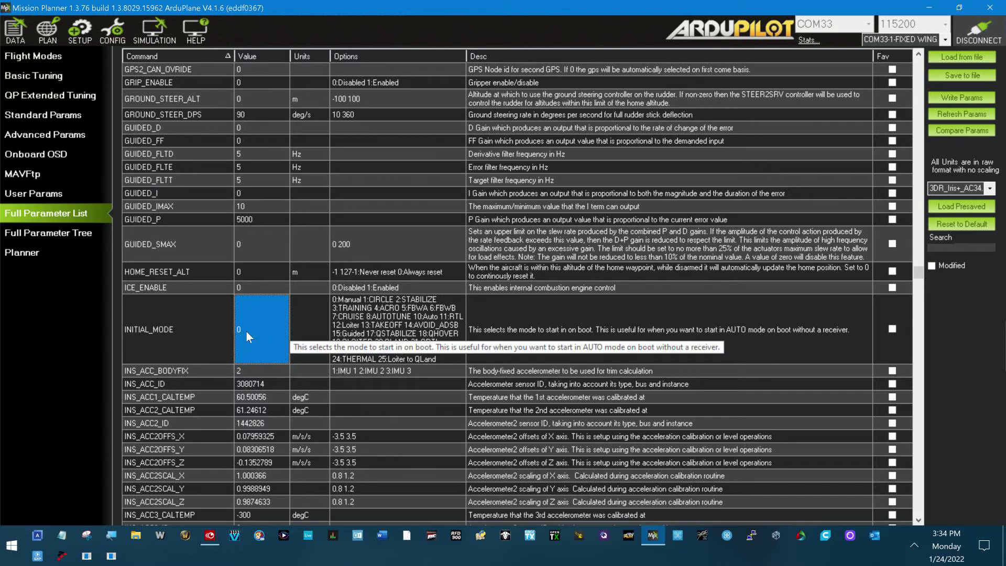
mouse_move(248, 346)
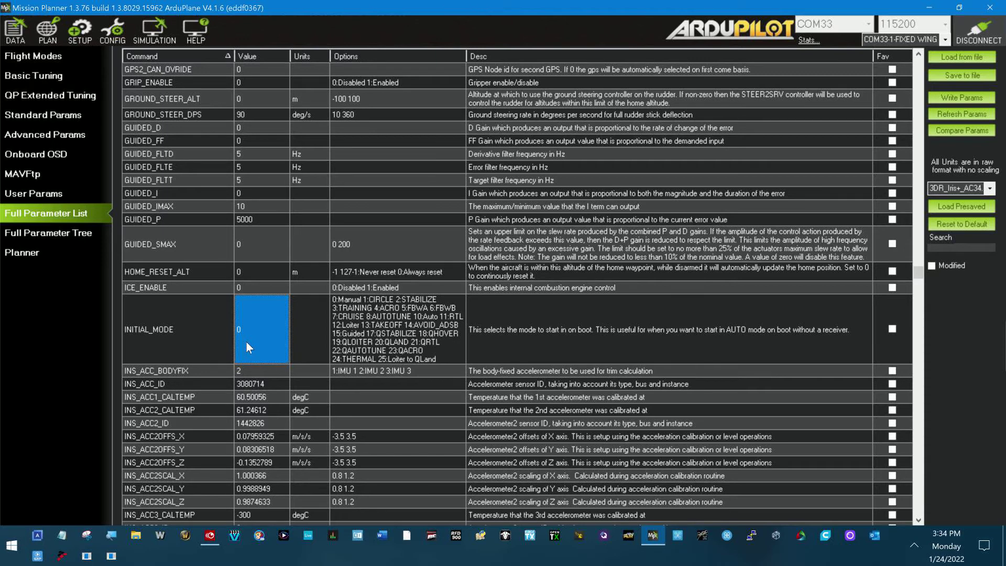
mouse_move(885, 277)
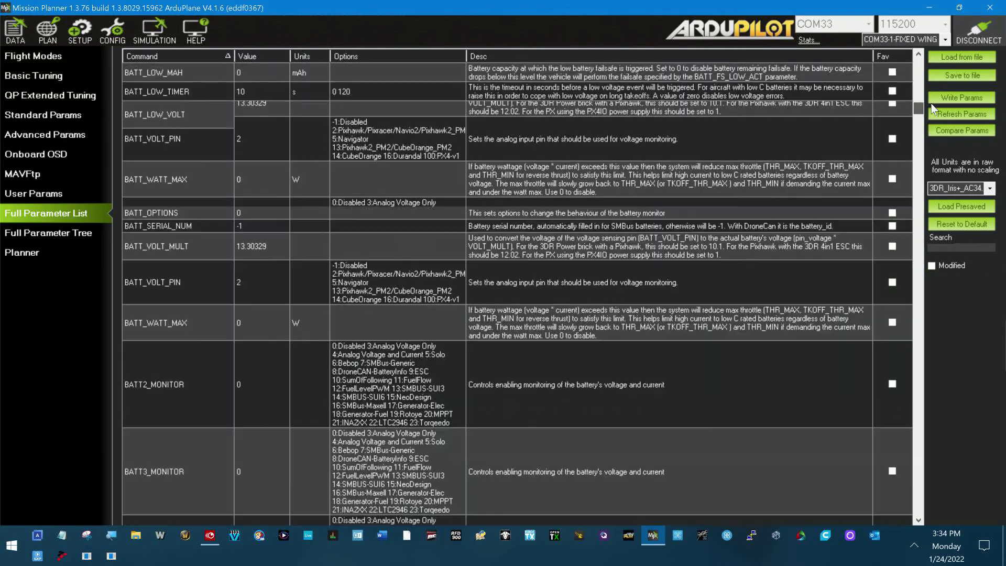
Scroll back up to the ARMING parameters, where ARMING_REQUIRE still reads 0.
scroll(up, 3)
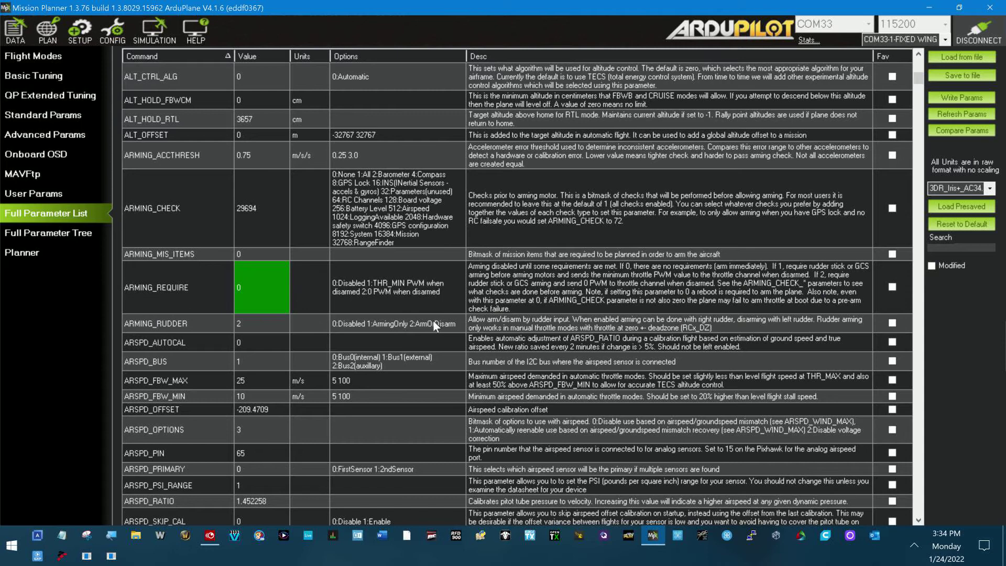
mouse_move(375, 301)
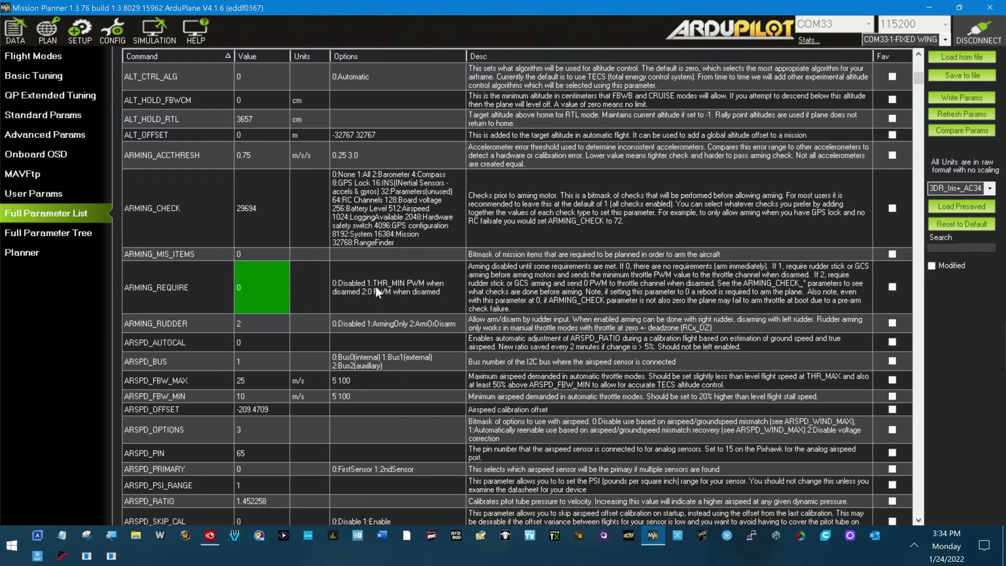
mouse_move(361, 315)
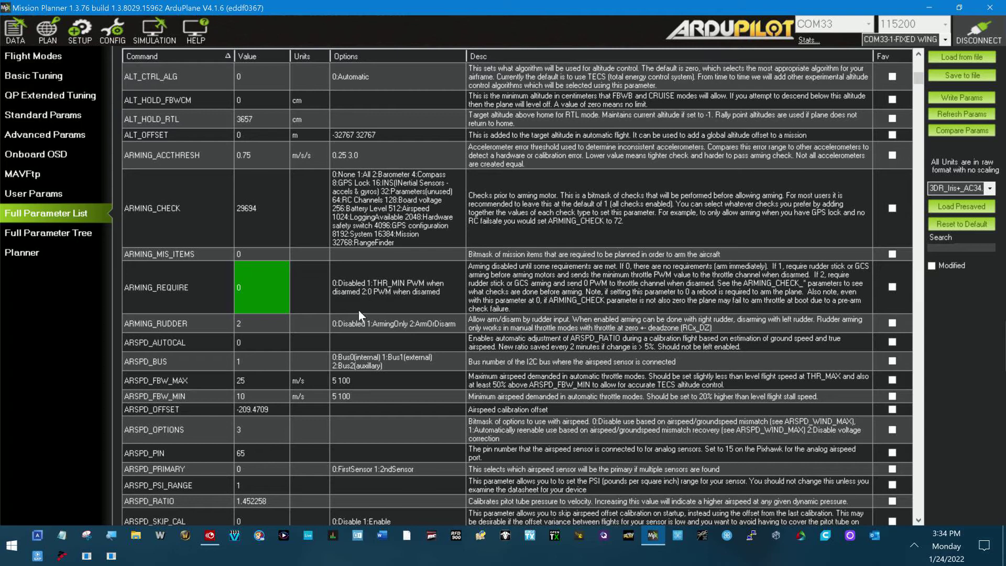
mouse_move(363, 312)
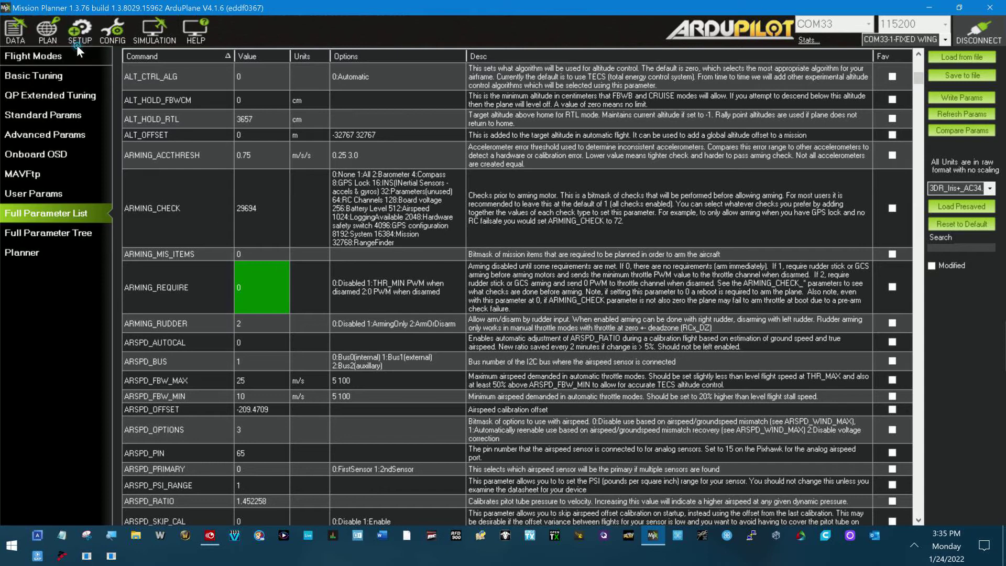
Run Calibrate ESCs from SETUP > Mandatory Hardware > ESC Calibration and dismiss the 'Set param error'.
click(79, 30)
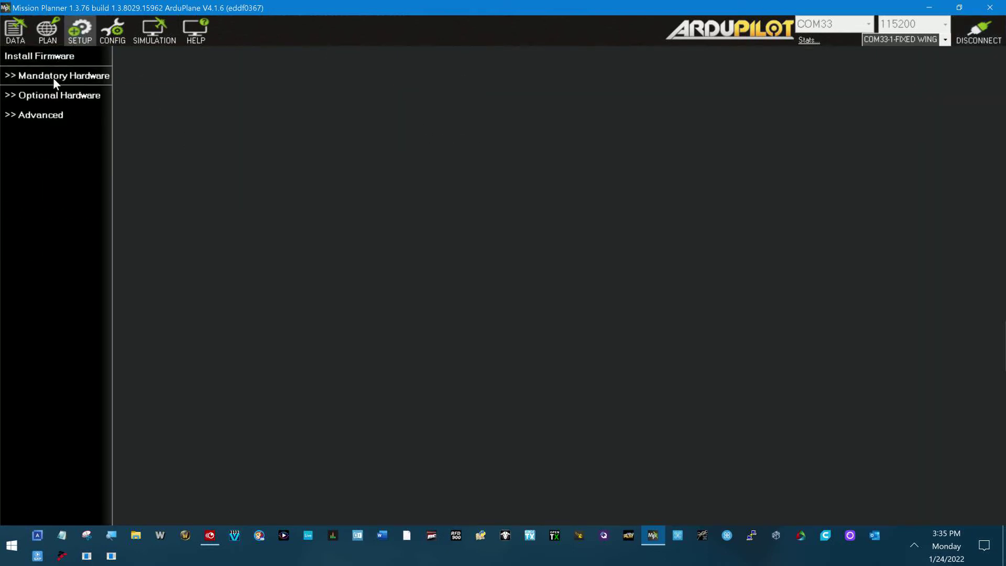
click(58, 75)
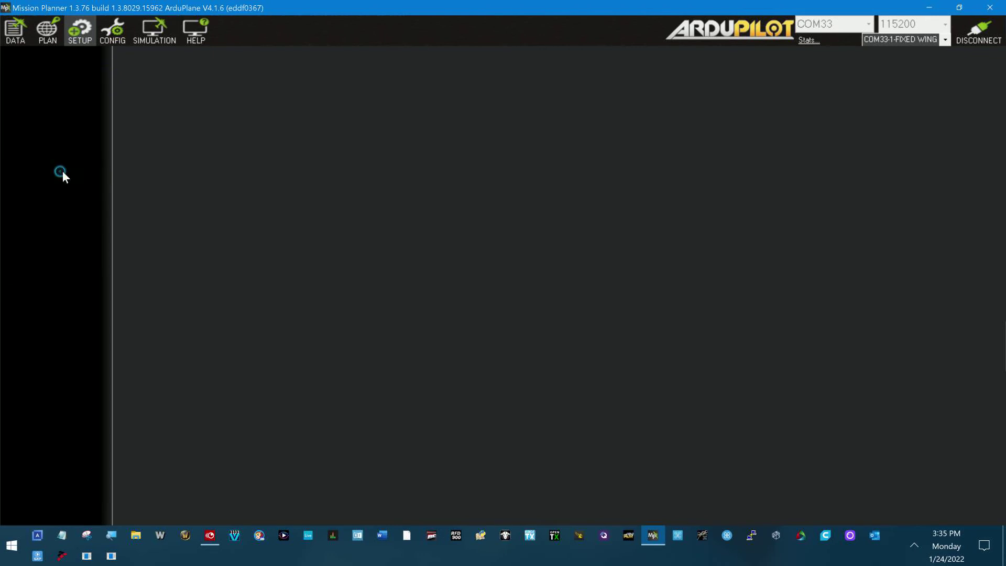
click(80, 31)
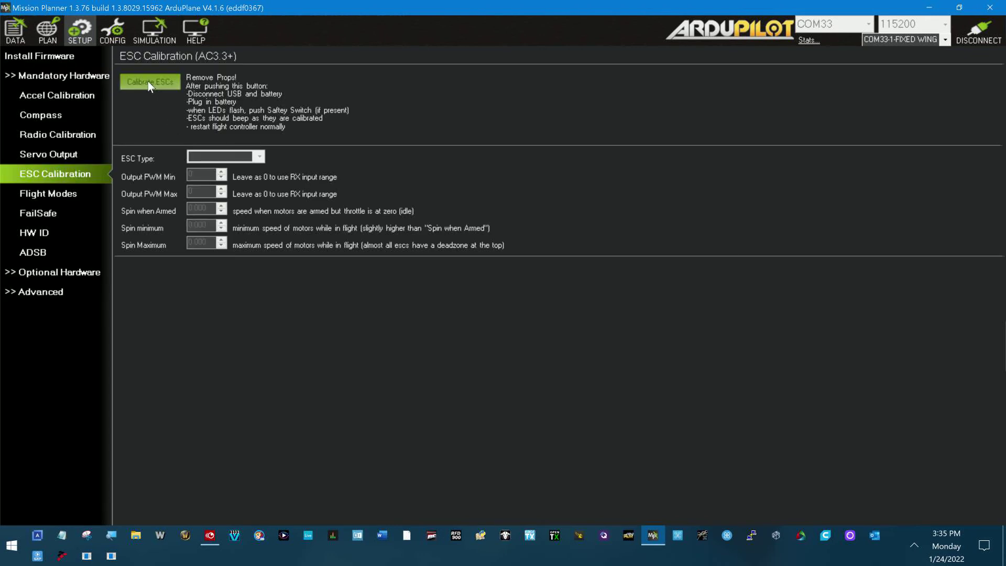
click(150, 82)
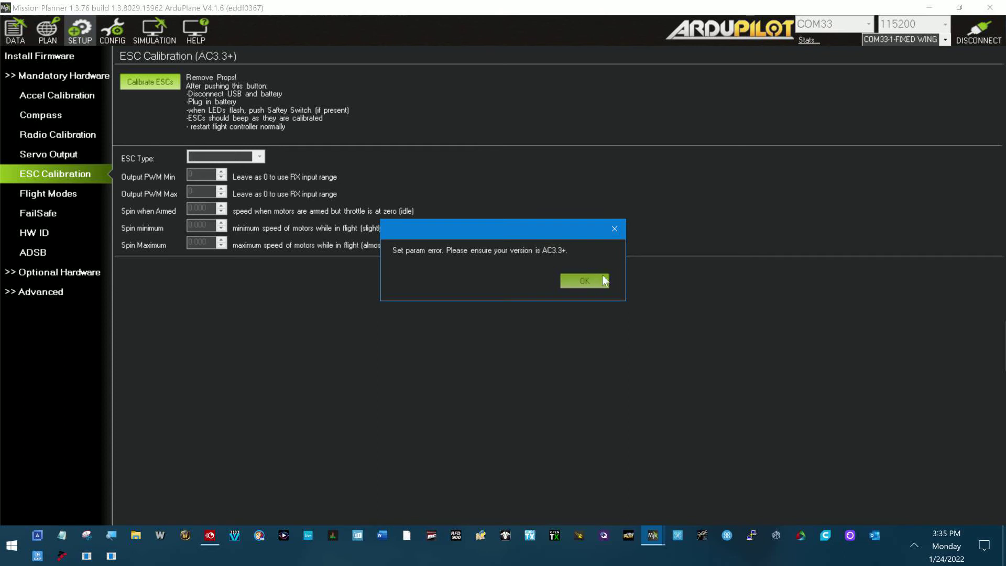
click(583, 281)
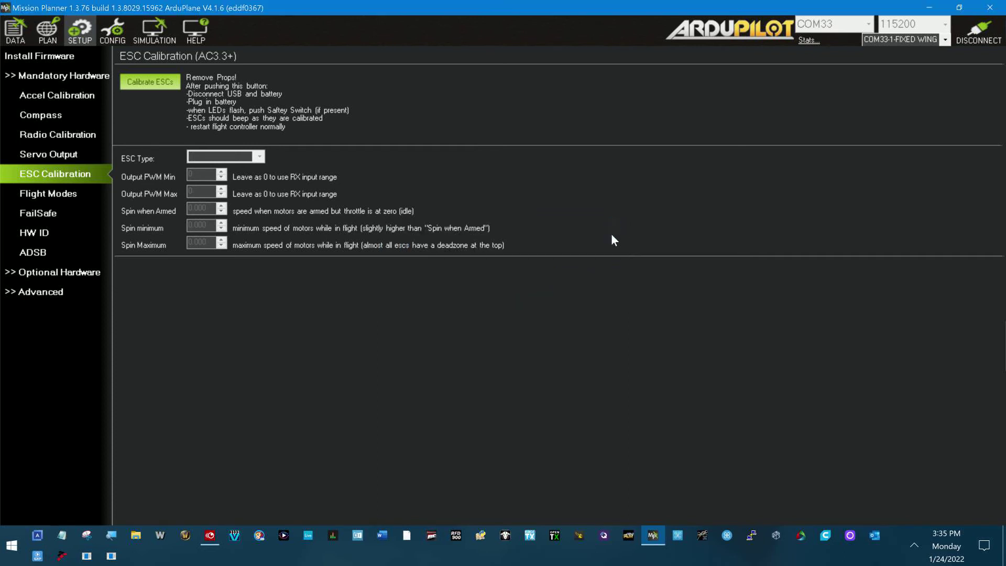
mouse_move(157, 86)
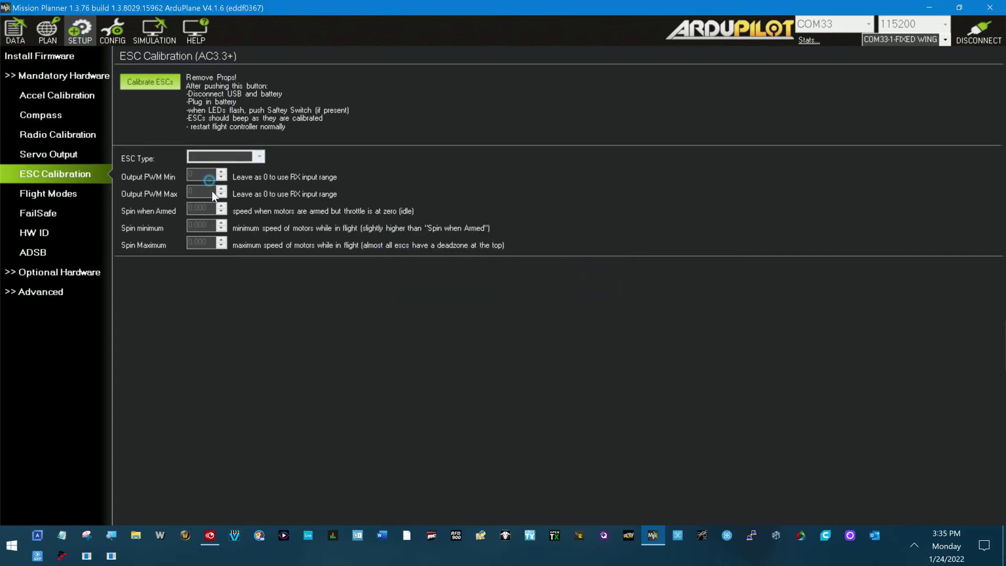
mouse_move(561, 185)
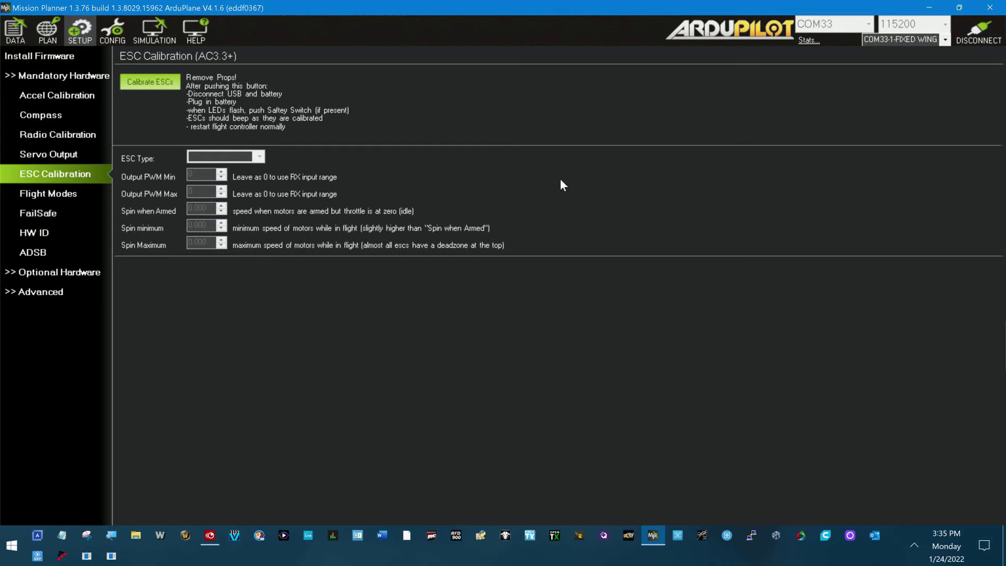
mouse_move(567, 191)
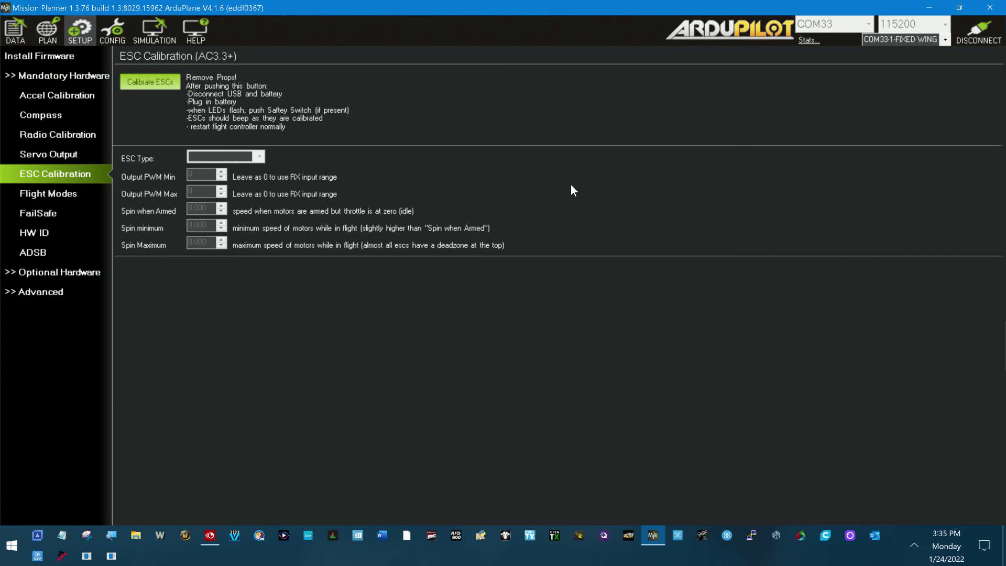
mouse_move(113, 30)
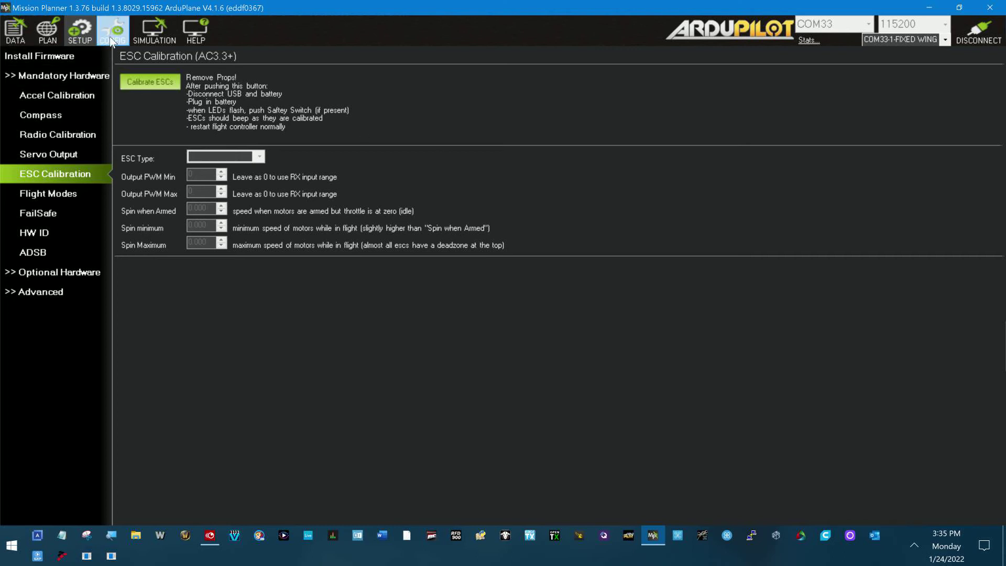
Go to CONFIG > Full Parameter List, showing the AHRS, ARMING and ARSPD parameters.
click(112, 30)
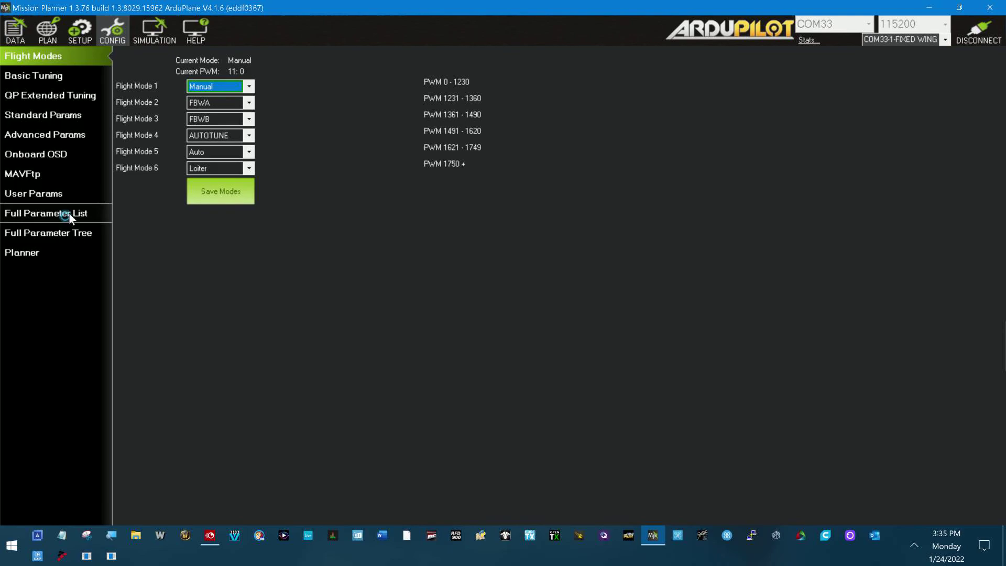
click(45, 213)
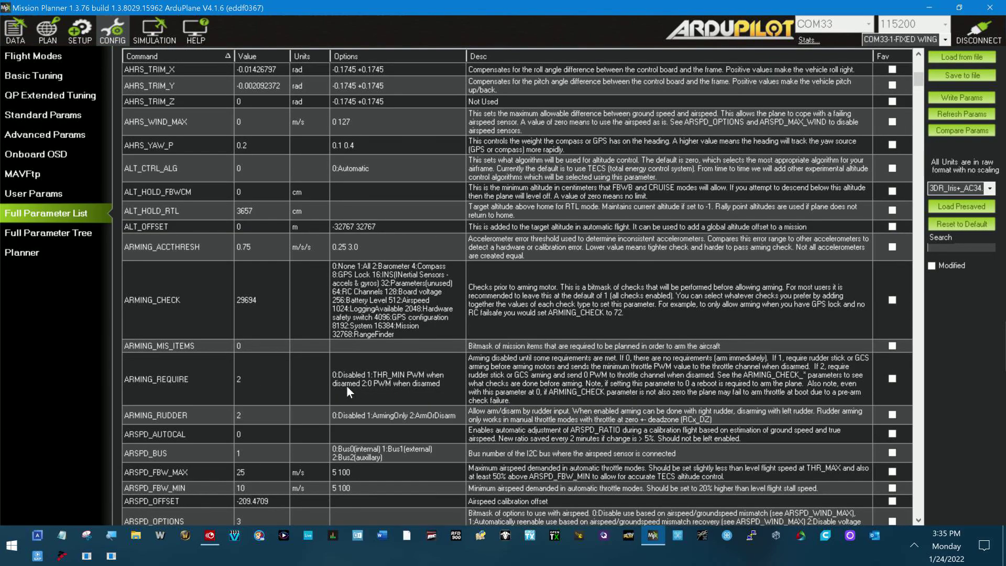
mouse_move(353, 383)
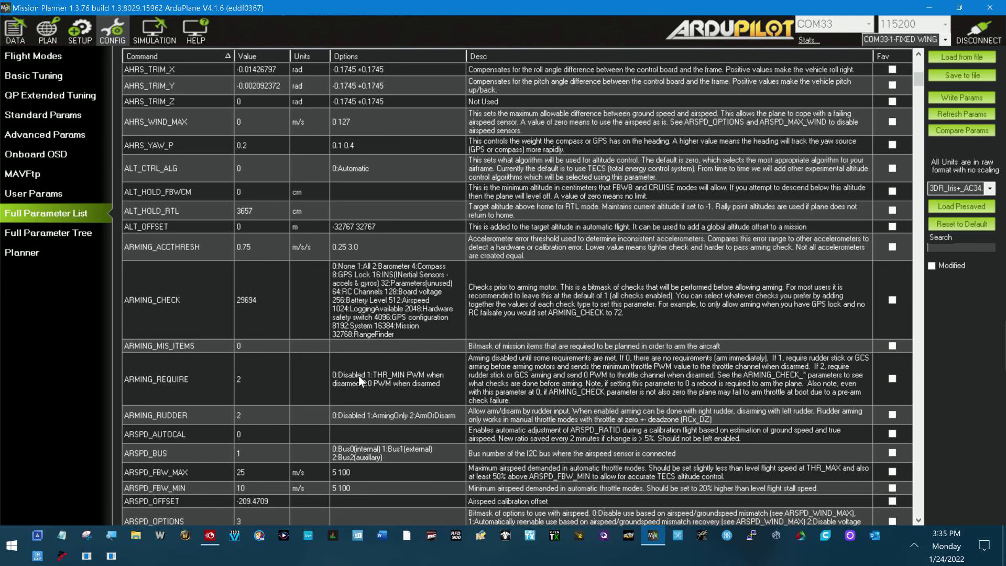
mouse_move(489, 323)
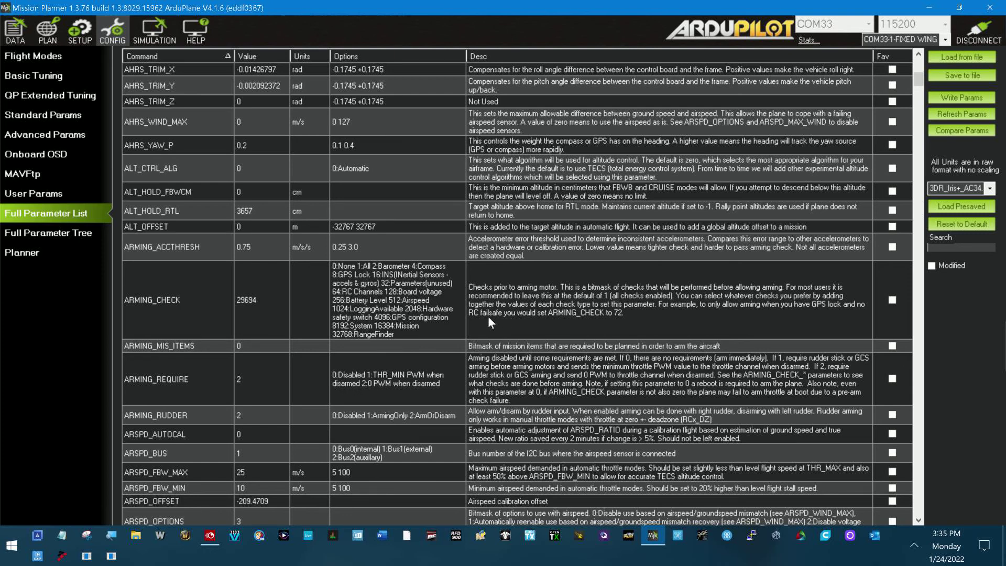
mouse_move(911, 286)
text(initial)
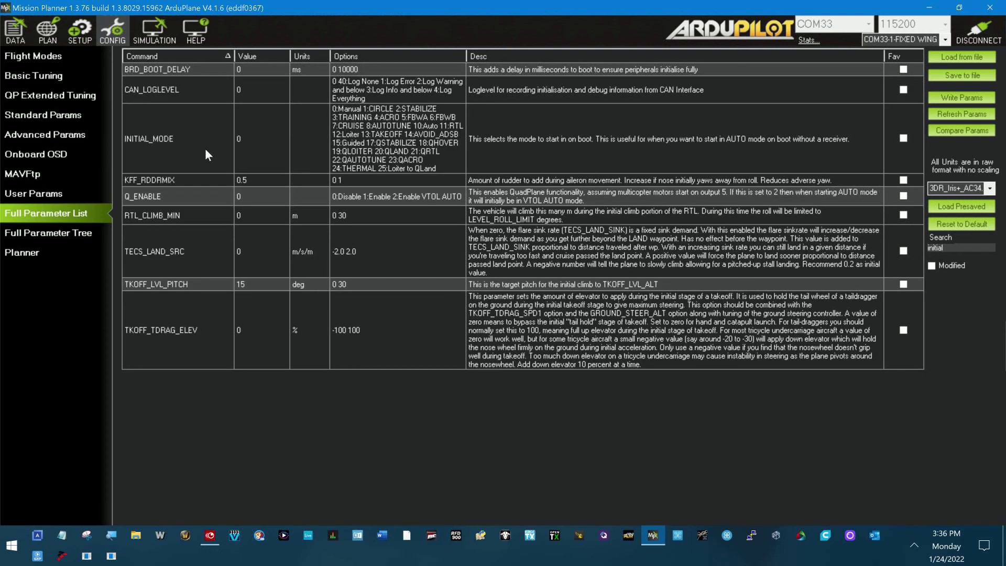
mouse_move(241, 152)
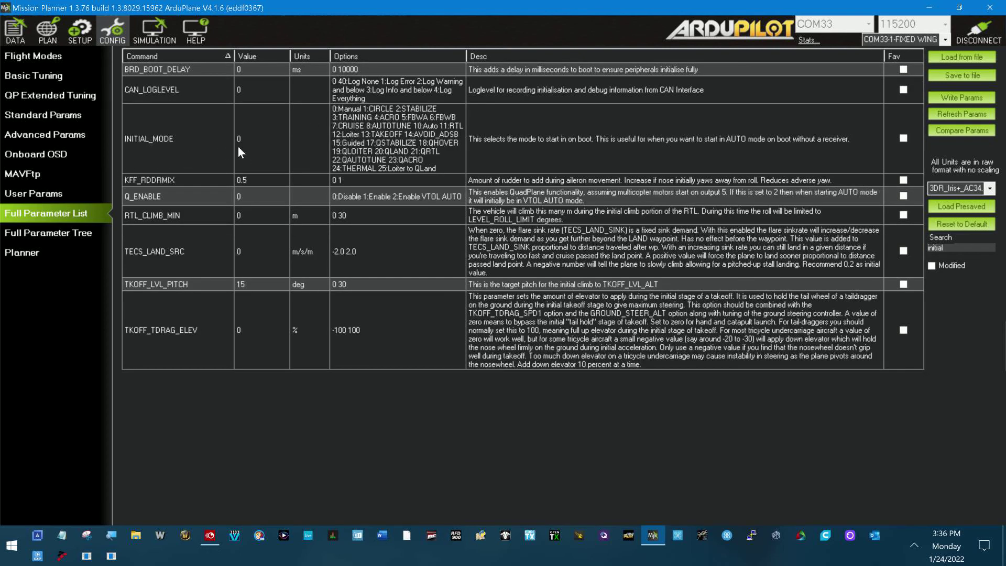
mouse_move(256, 159)
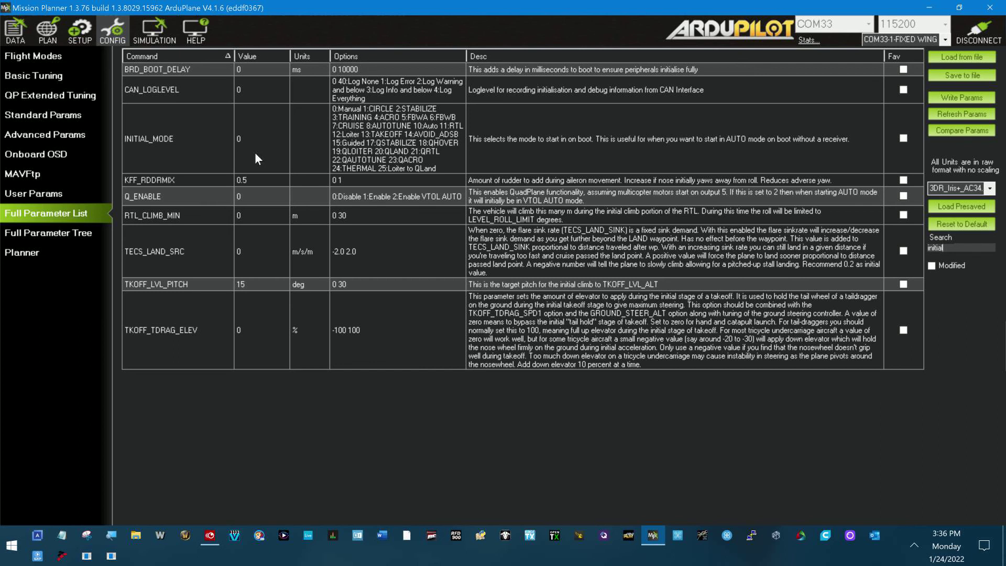
mouse_move(412, 120)
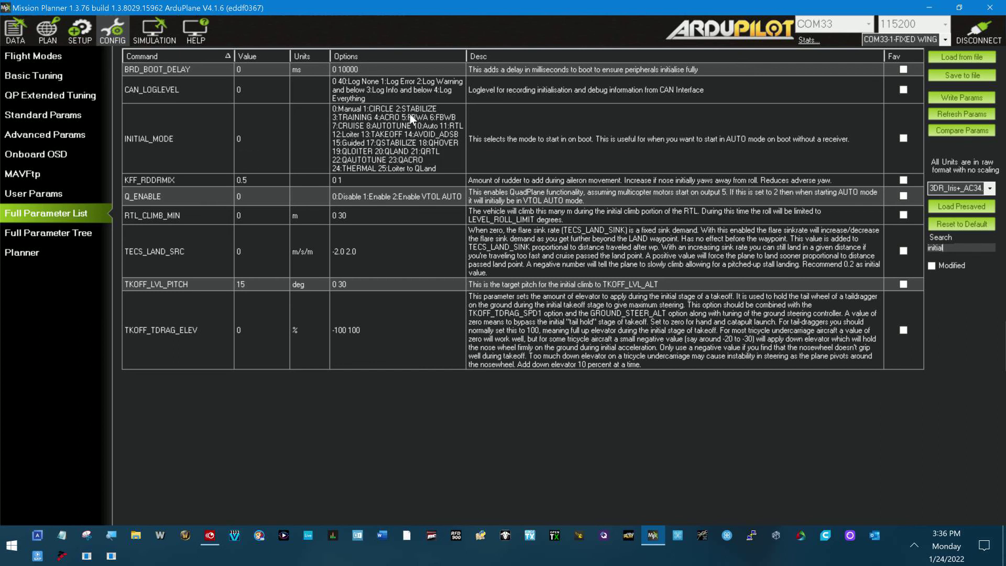
mouse_move(725, 165)
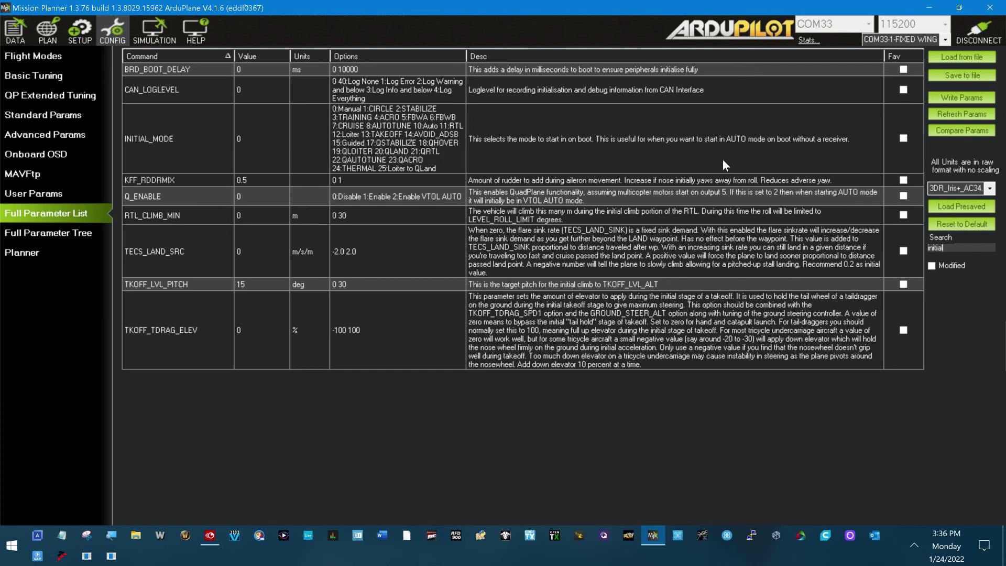